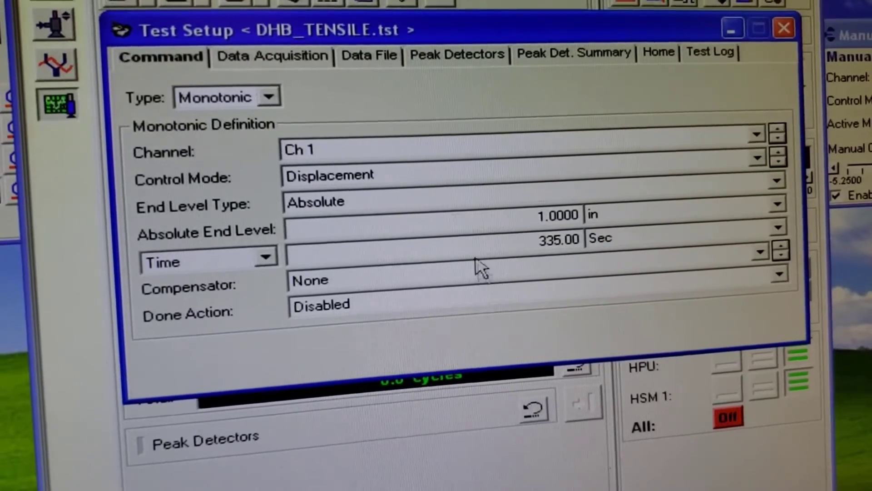
- Show the DHB_TENSILE Data Acquisition settings: displacement, load and extension recorded
click(272, 55)
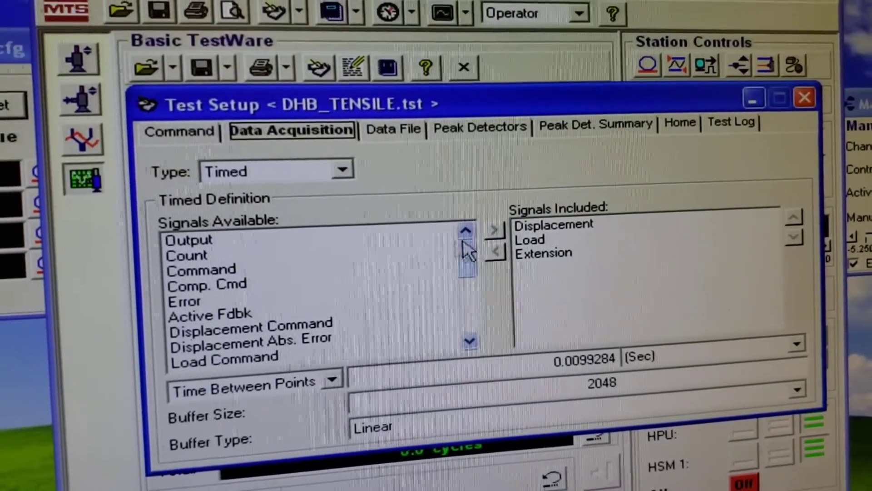
click(545, 178)
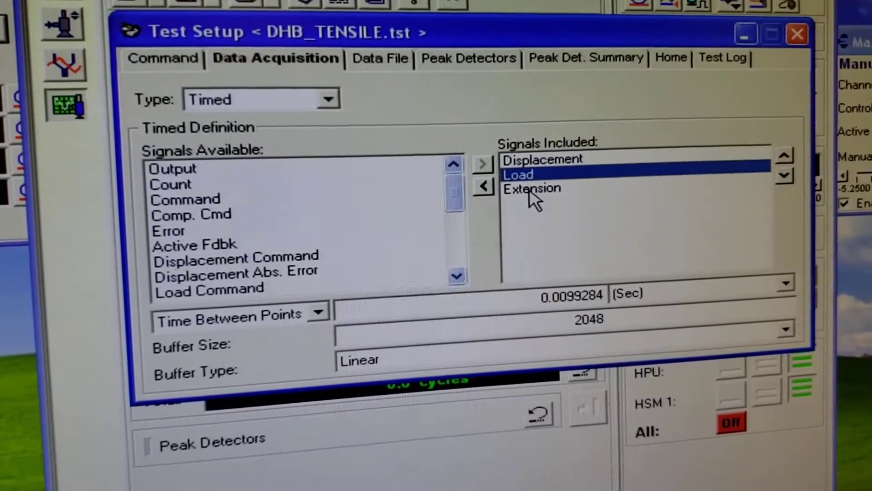
click(531, 184)
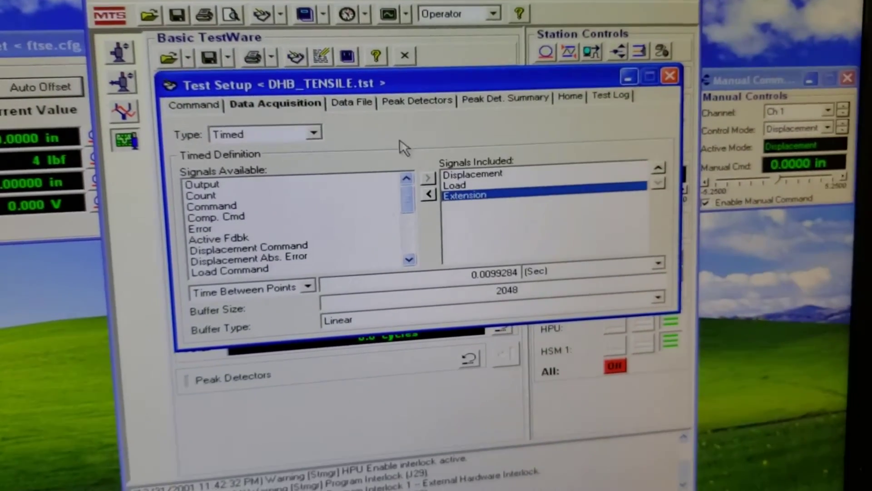
- Check the plain-text append data file destination, then close the Test Setup dialog
click(299, 117)
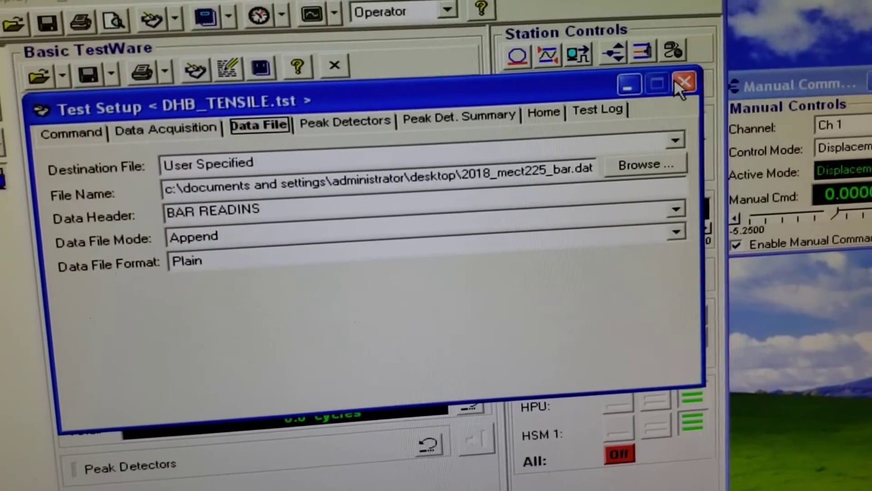
click(683, 83)
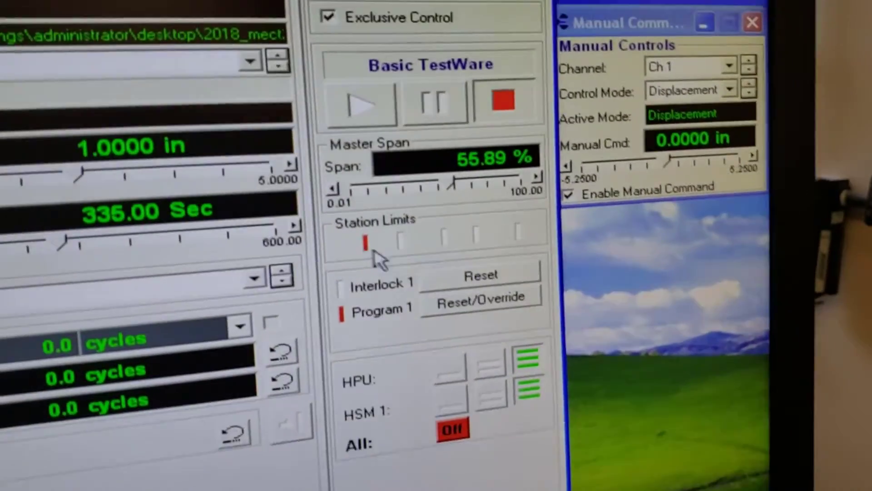
- Reset the Program 1 interlock and clear the station limit indicator in Station Controls
click(480, 296)
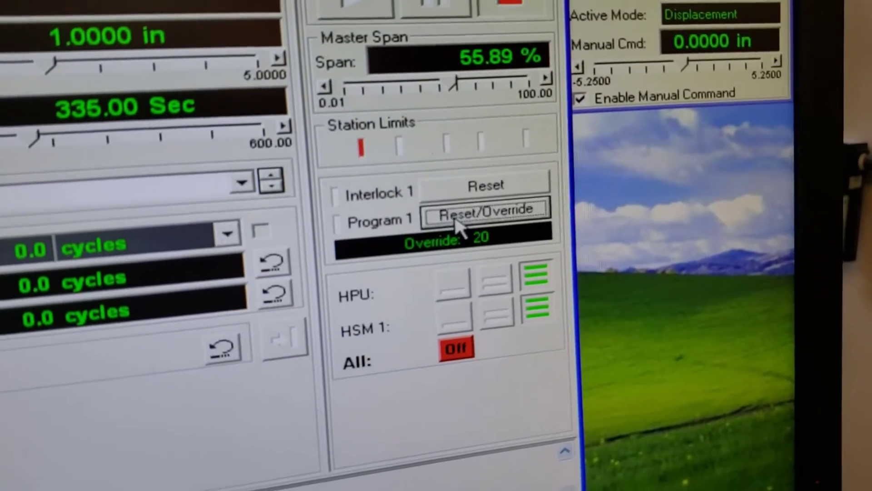
click(484, 212)
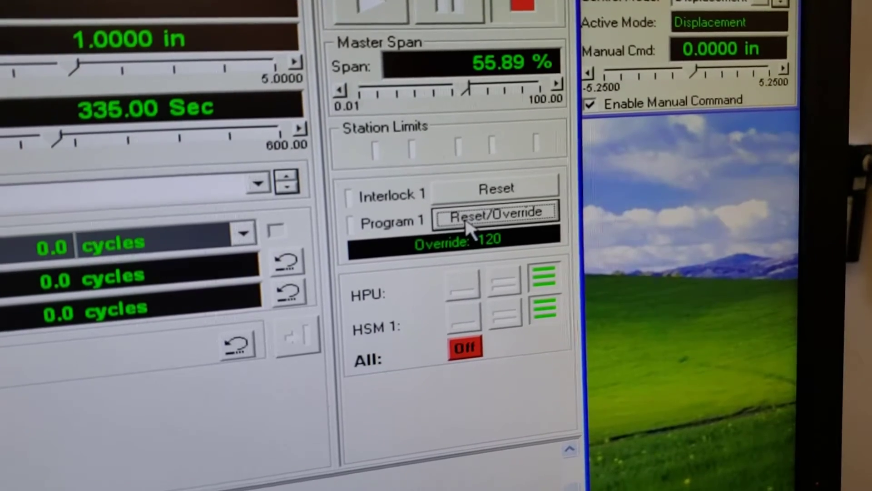